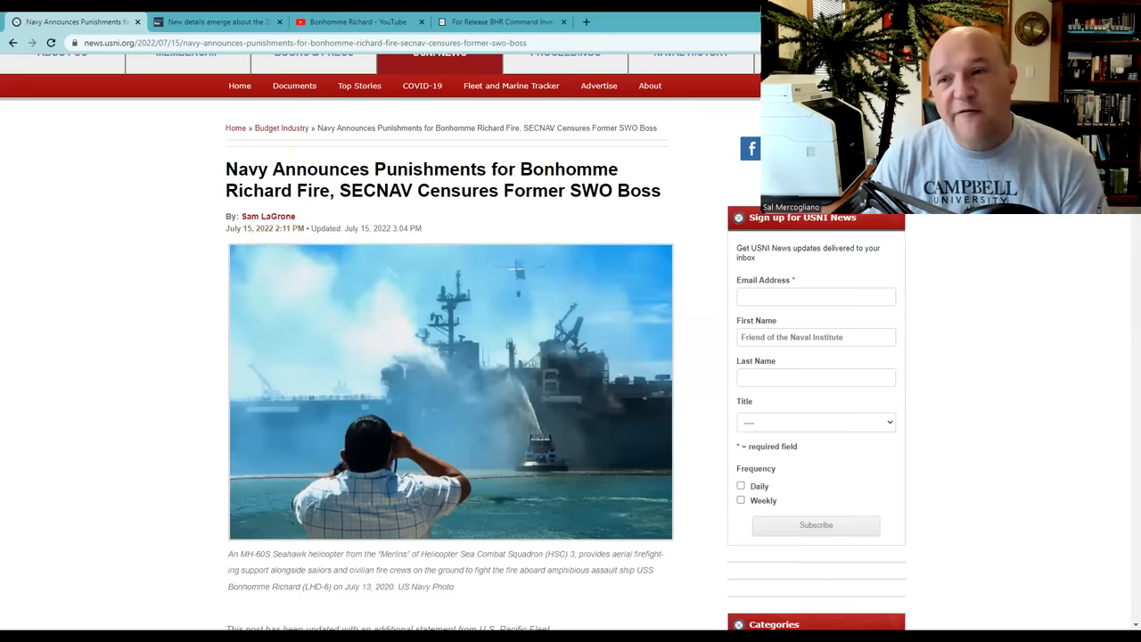
Step: Scroll past the lead photo to the body text detailing the disciplinary actions
{"action": "scroll", "scroll_direction": "down", "scroll_amount": 3}
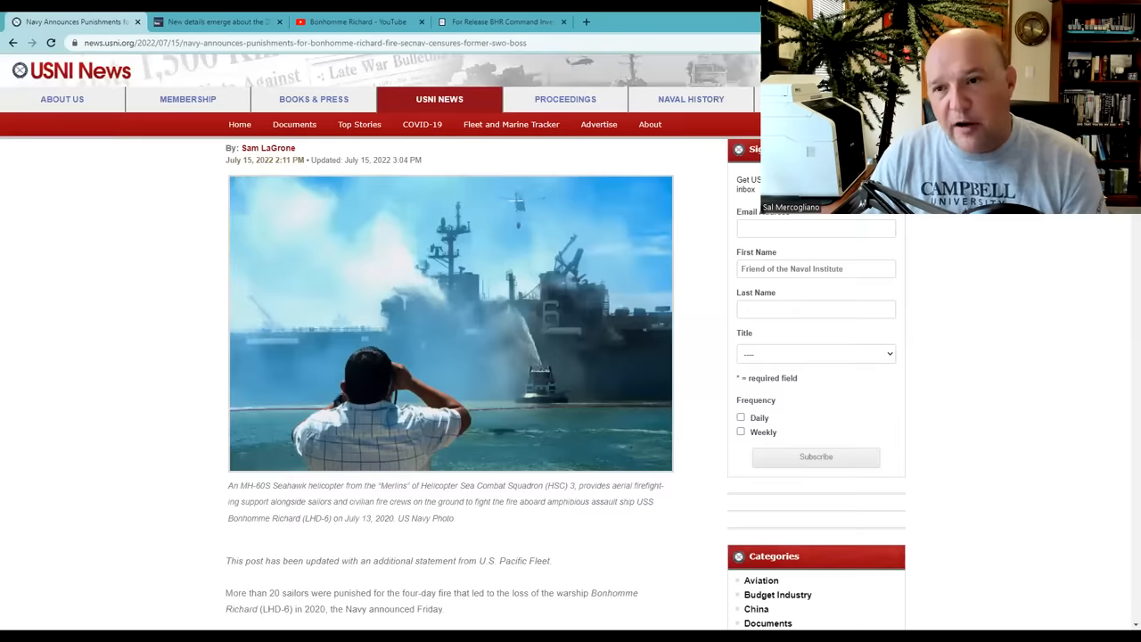
{"action": "scroll", "scroll_direction": "down", "scroll_amount": 3}
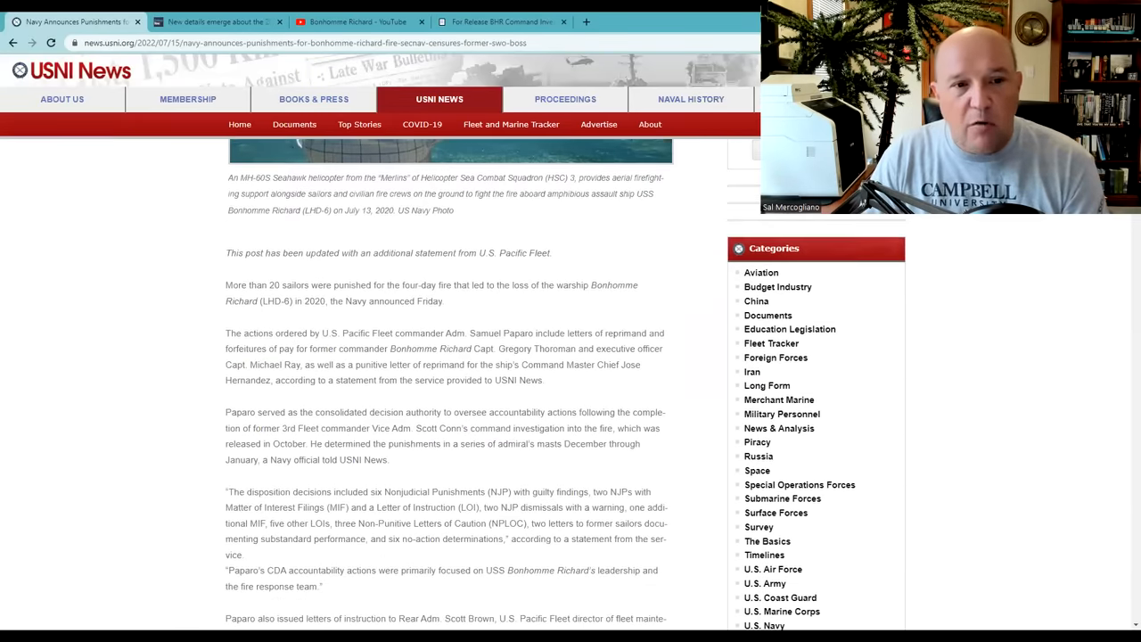
{"action": "scroll", "scroll_direction": "down", "scroll_amount": 3}
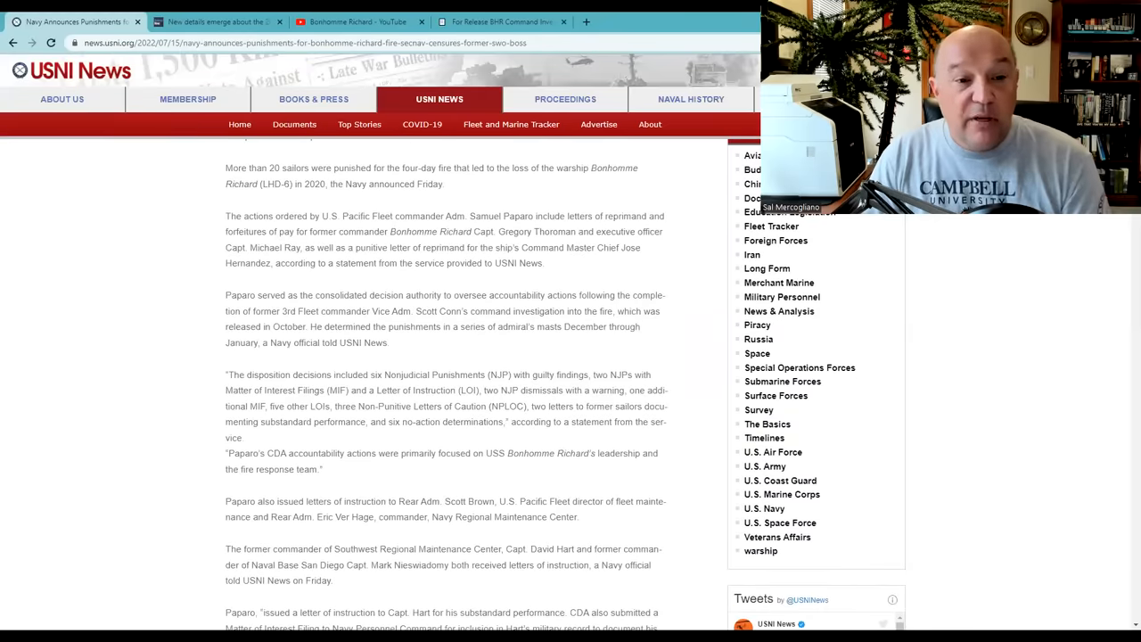
{"action": "scroll", "scroll_direction": "down", "scroll_amount": 3}
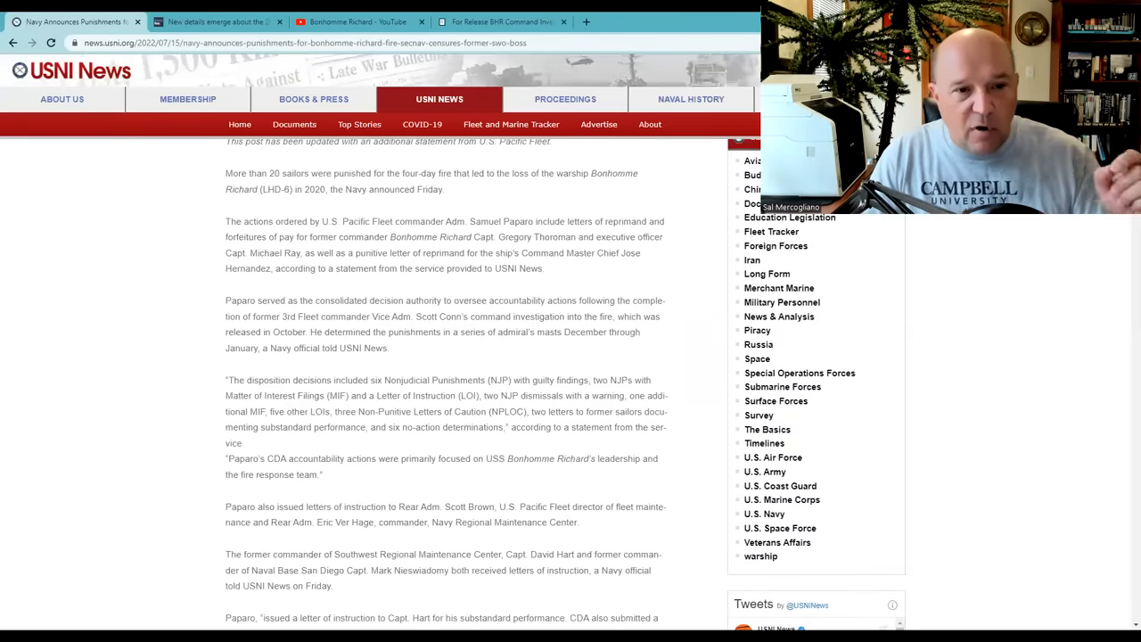
{"action": "scroll", "scroll_direction": "down", "scroll_amount": 3}
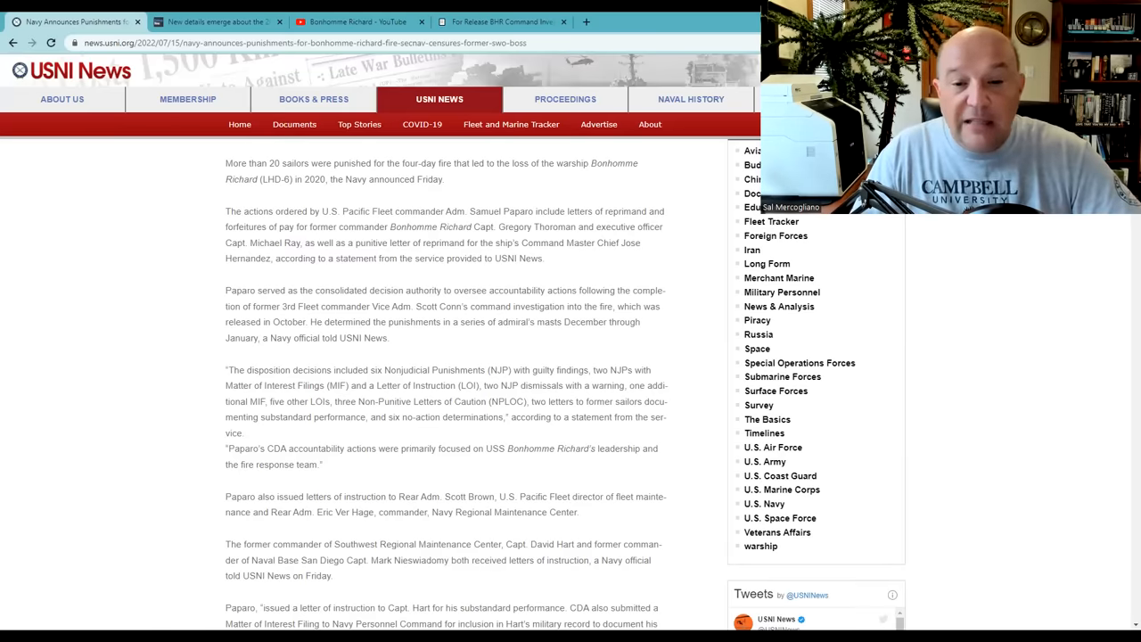
Step: Scroll down to the embedded SECNAV letter of censure to Vice Adm. Richard Brown
{"action": "scroll", "scroll_direction": "down", "scroll_amount": 3}
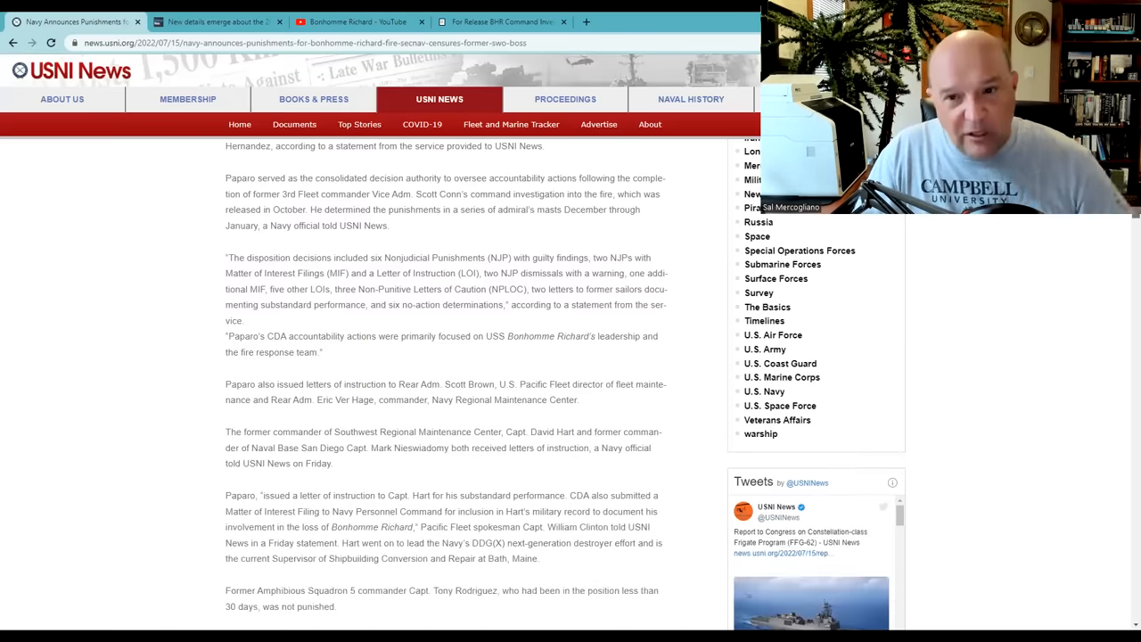
{"action": "scroll", "scroll_direction": "down", "scroll_amount": 3}
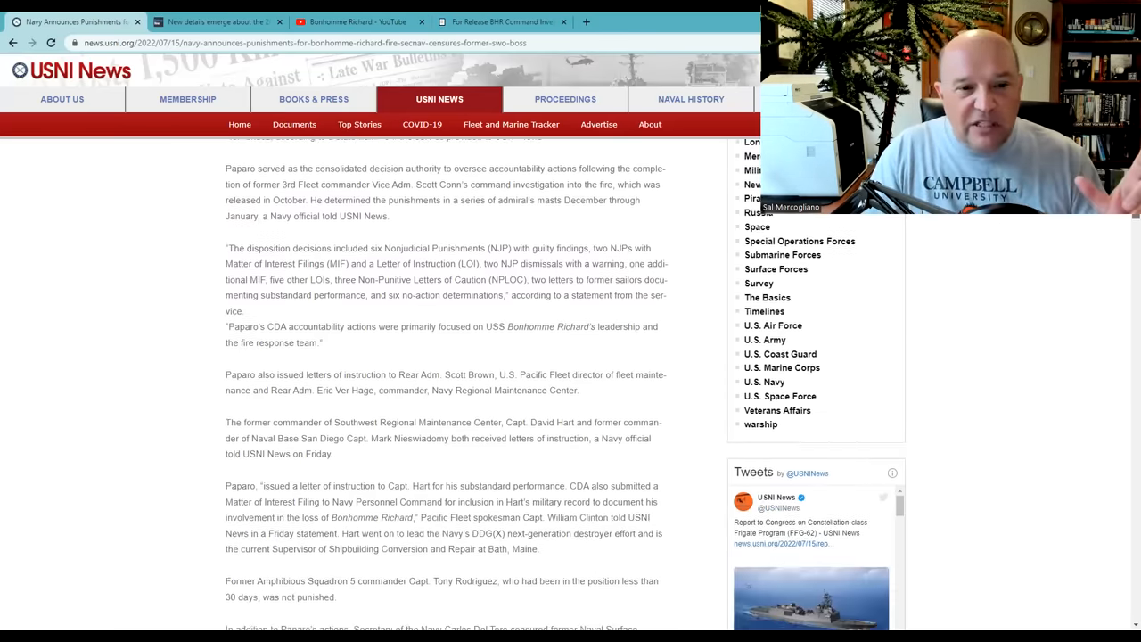
{"action": "scroll", "scroll_direction": "down", "scroll_amount": 3}
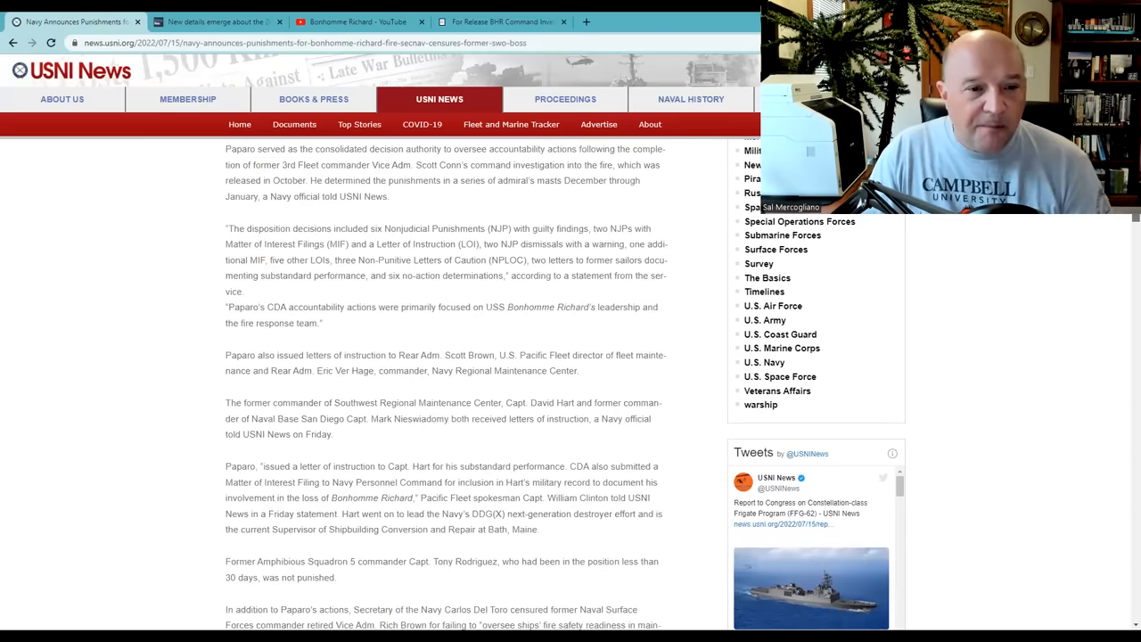
{"action": "scroll", "scroll_direction": "down", "scroll_amount": 3}
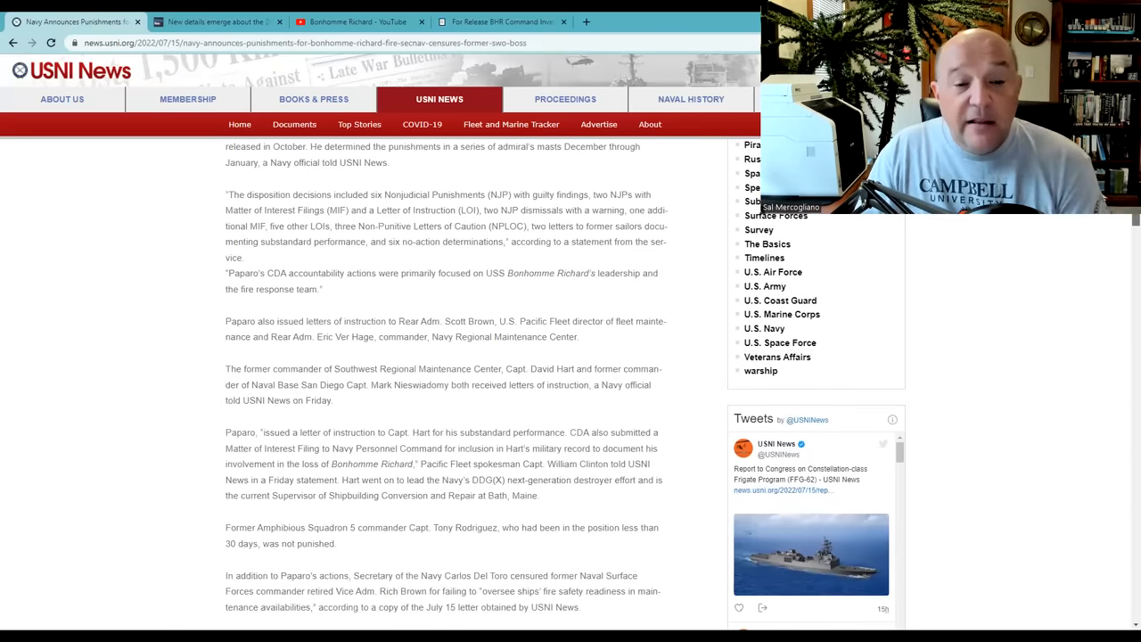
{"action": "scroll", "scroll_direction": "down", "scroll_amount": 3}
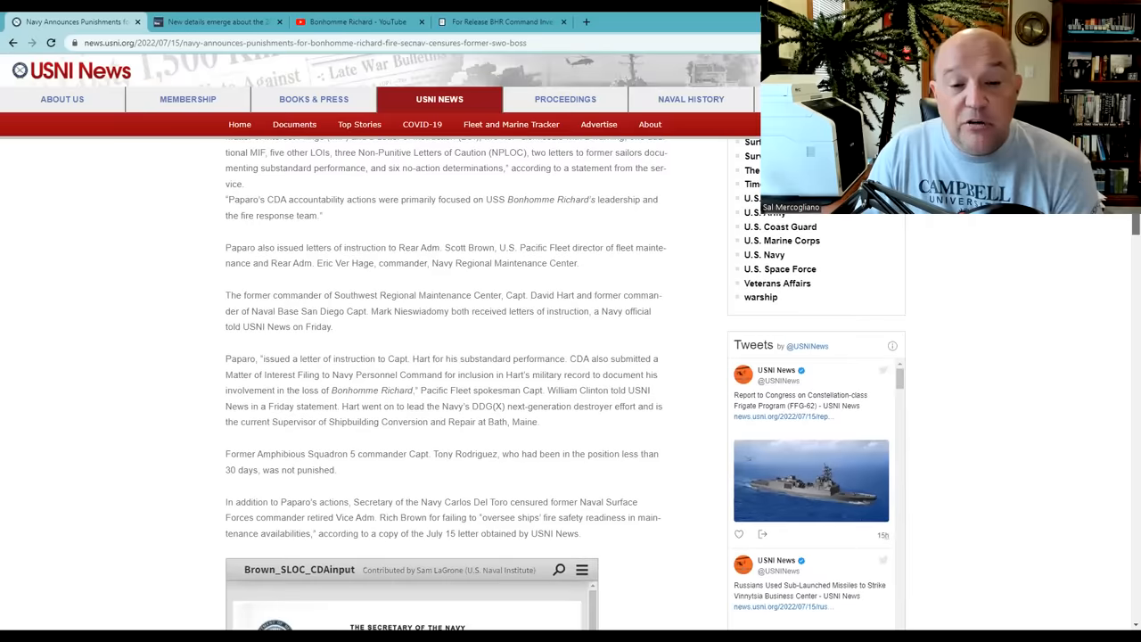
{"action": "scroll", "scroll_direction": "down", "scroll_amount": 3}
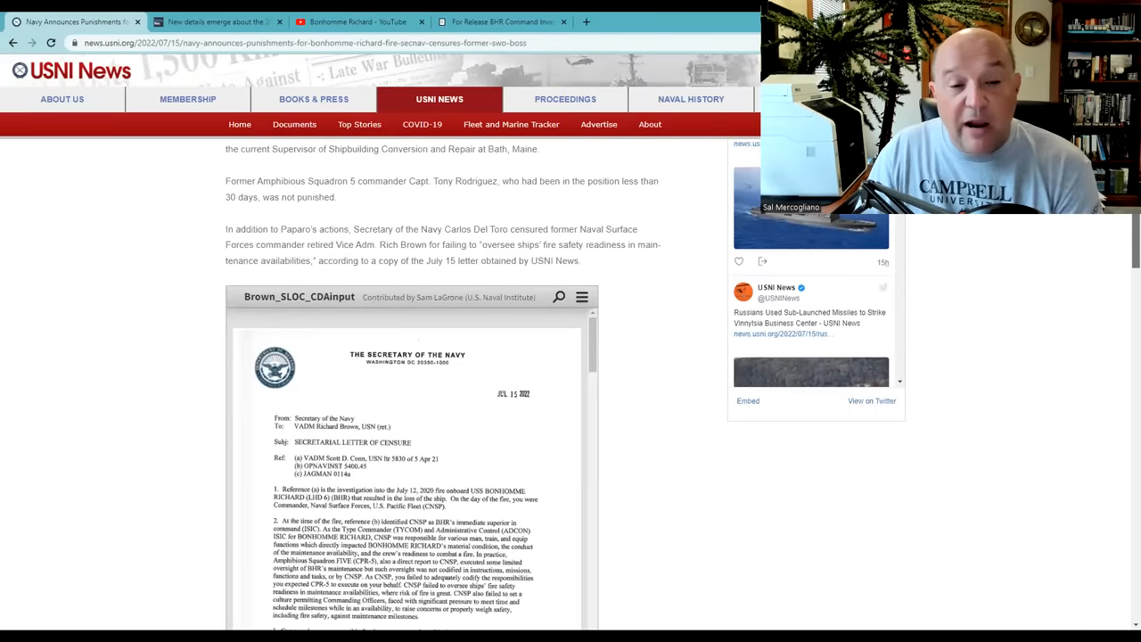
{"action": "scroll", "scroll_direction": "down", "scroll_amount": 3}
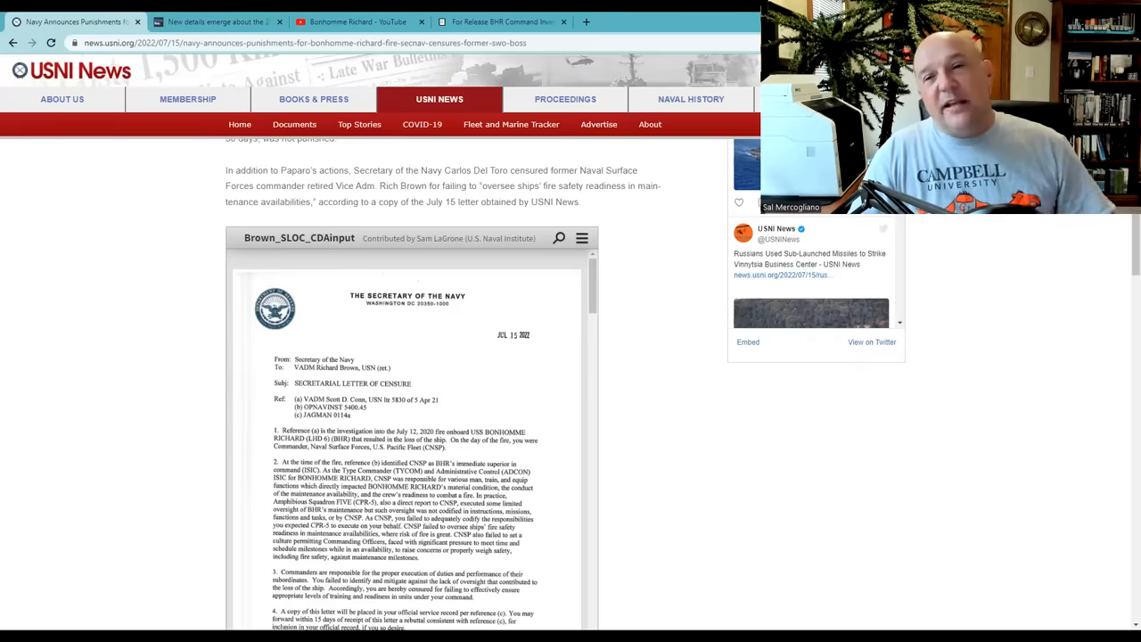
{"action": "mouse_move", "coordinate": [1130, 232]}
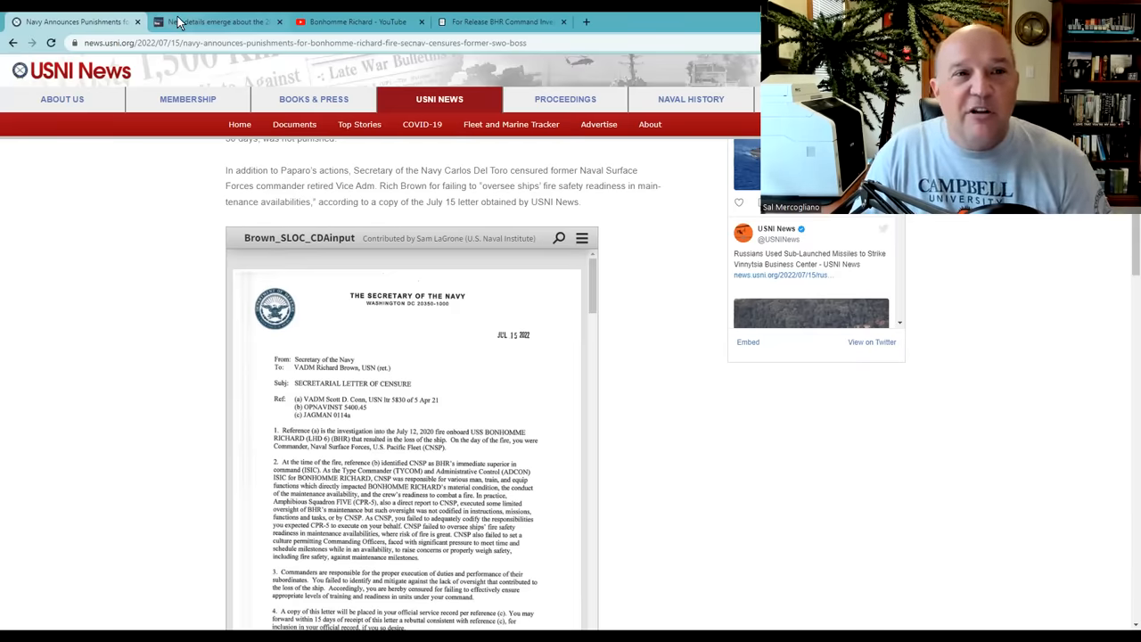
Step: Switch to the Defense News article on the fire and read its opening paragraphs
{"action": "left_click", "coordinate": [217, 21]}
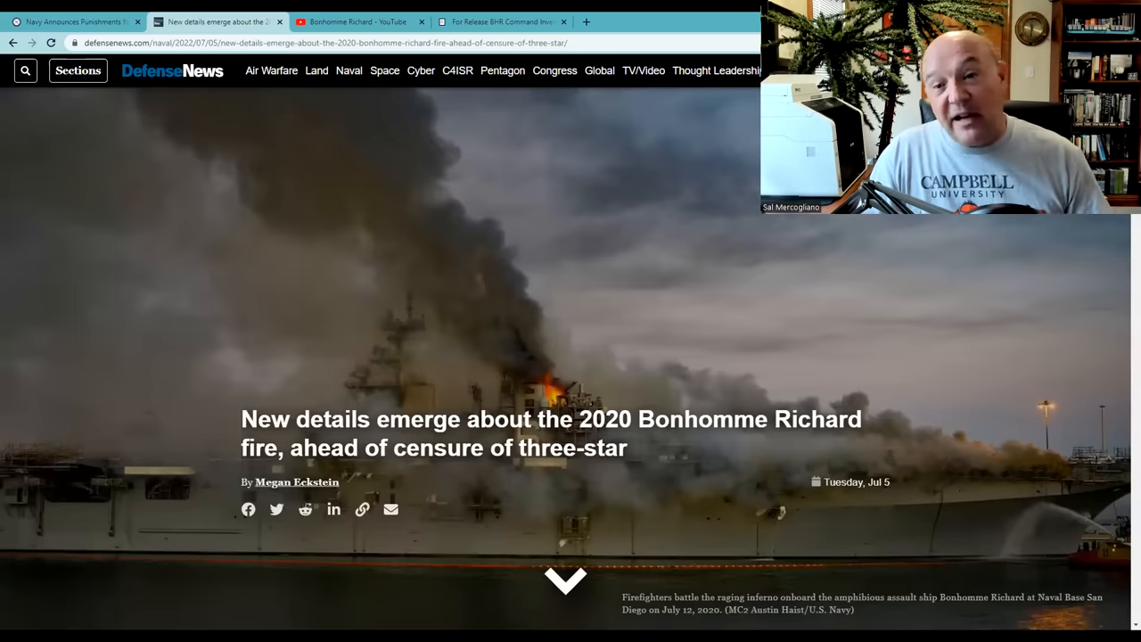
{"action": "scroll", "scroll_direction": "down", "scroll_amount": 3}
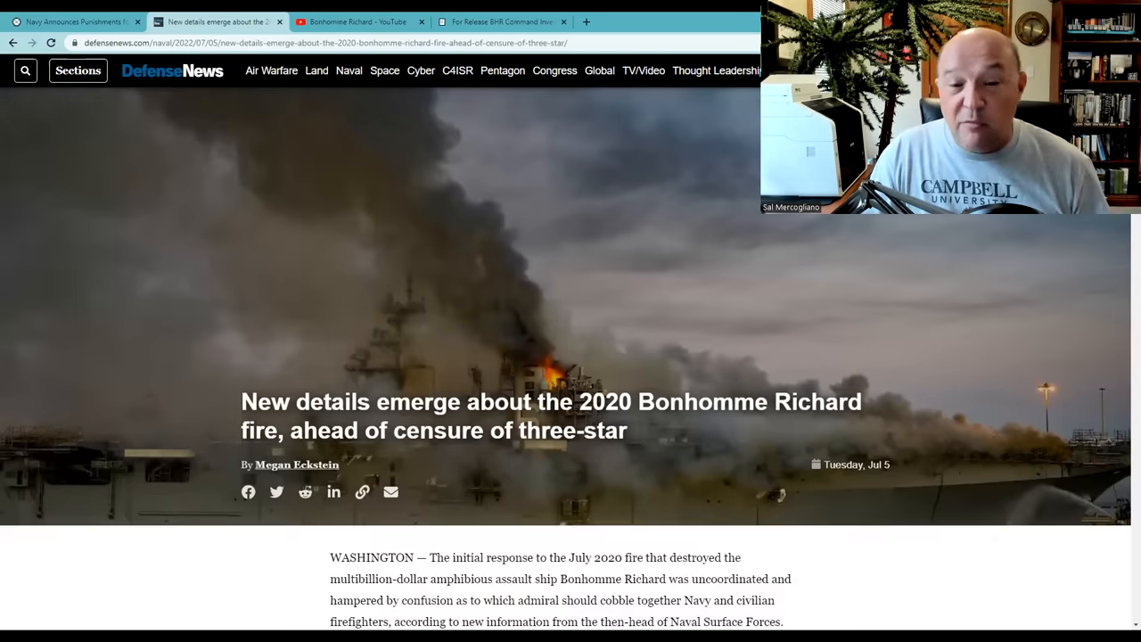
{"action": "scroll", "scroll_direction": "down", "scroll_amount": 3}
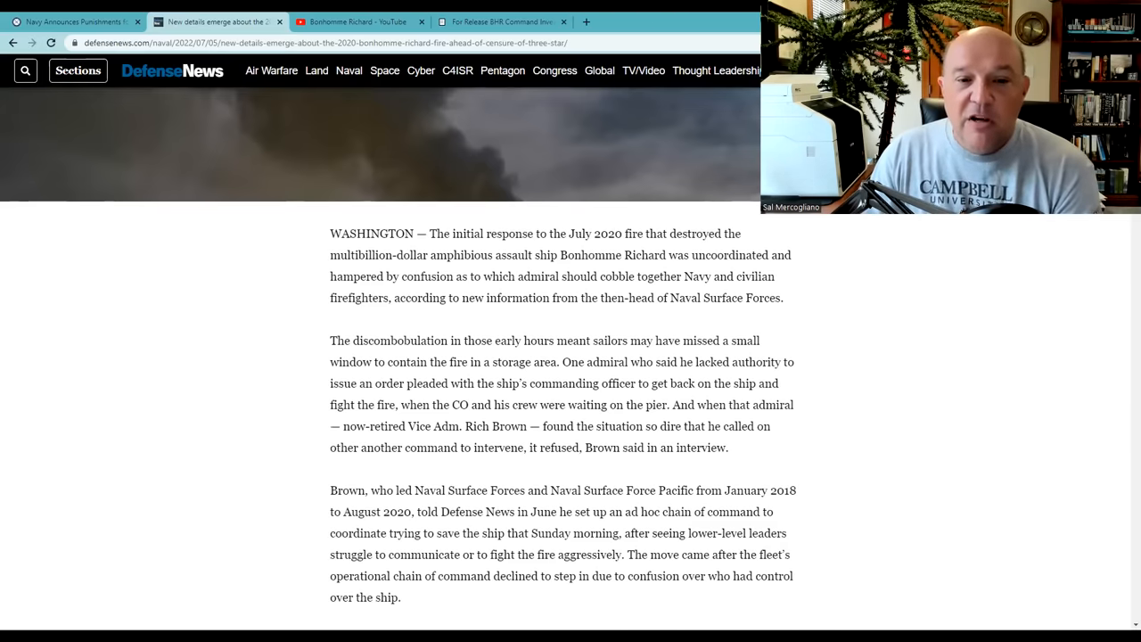
{"action": "scroll", "scroll_direction": "down", "scroll_amount": 3}
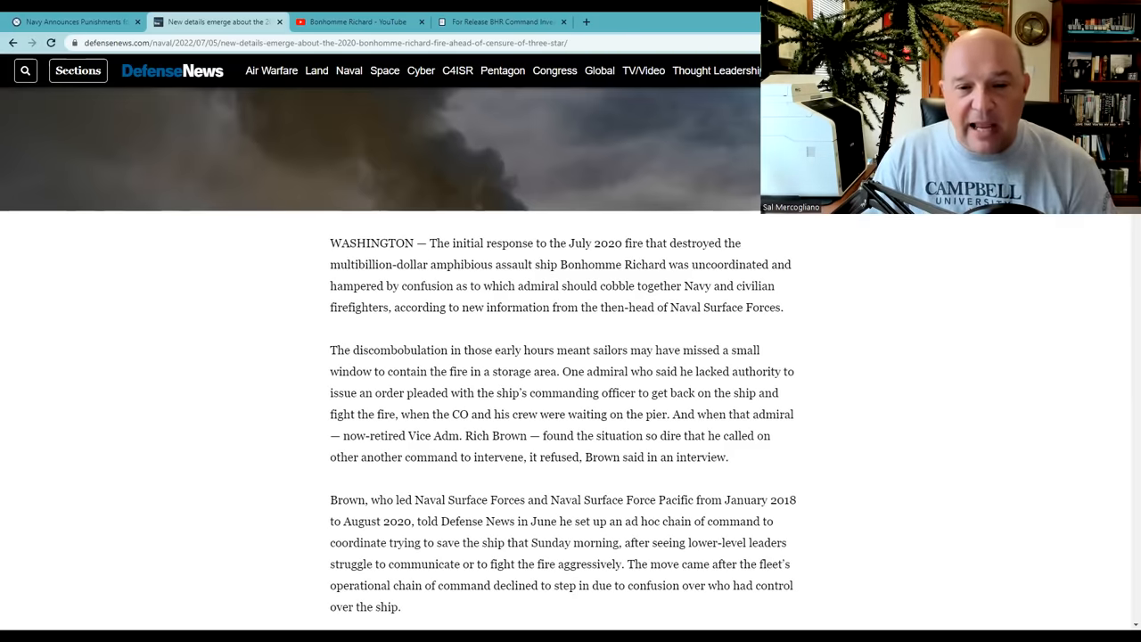
Step: Read through 'The morning of the fire' past the fireboat photo to Brown's call with Capt. Thoroman
{"action": "scroll", "scroll_direction": "down", "scroll_amount": 3}
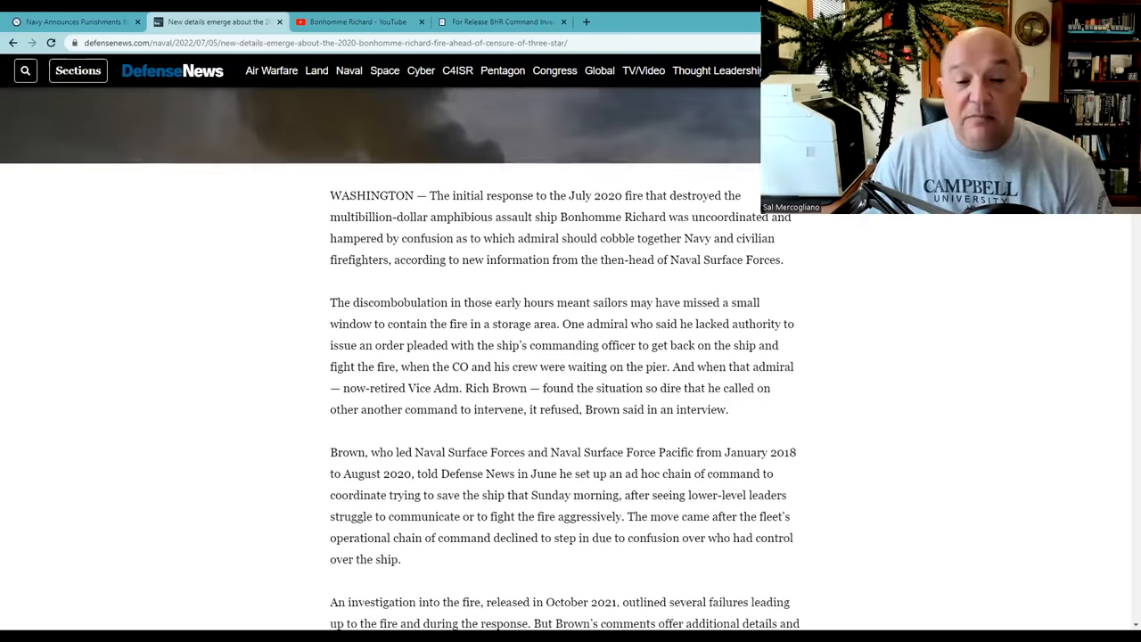
{"action": "scroll", "scroll_direction": "down", "scroll_amount": 3}
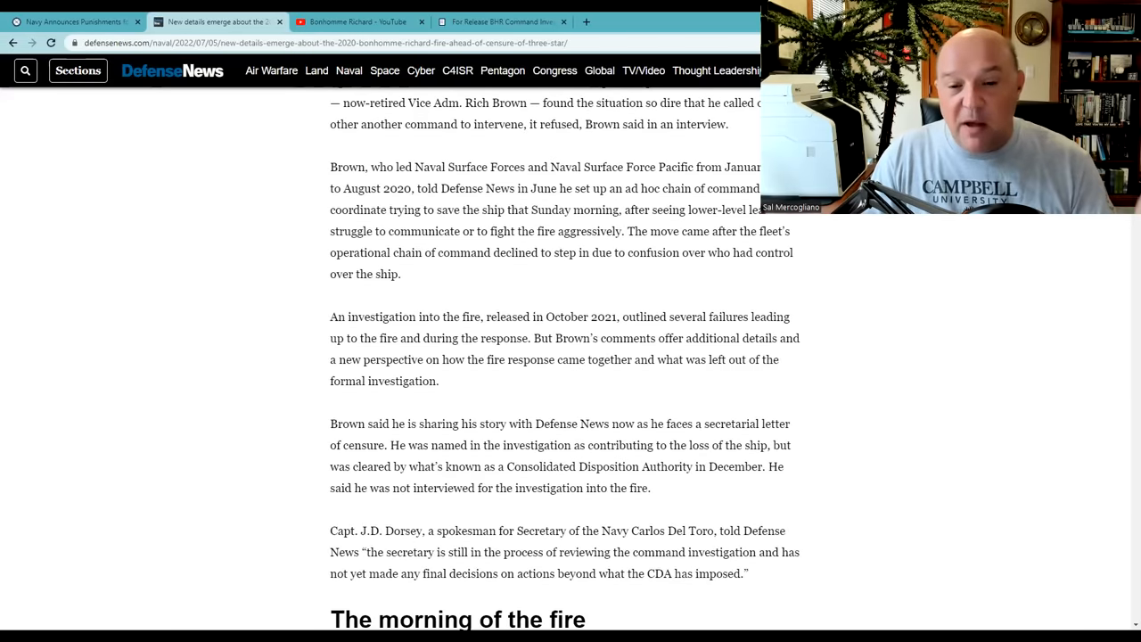
{"action": "scroll", "scroll_direction": "down", "scroll_amount": 3}
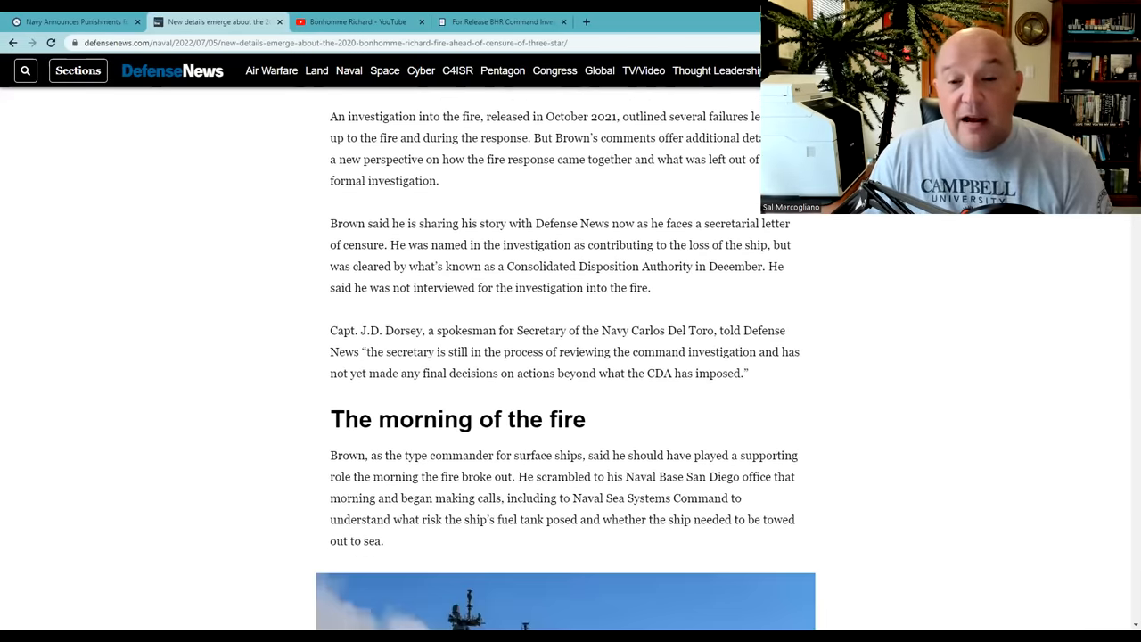
{"action": "scroll", "scroll_direction": "down", "scroll_amount": 3}
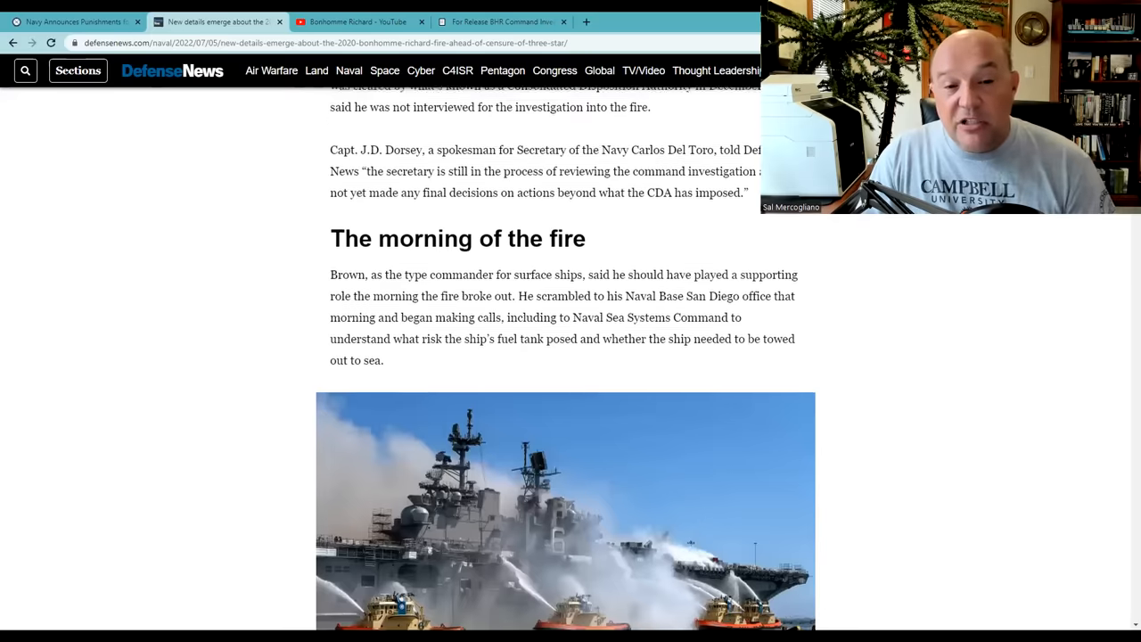
{"action": "scroll", "scroll_direction": "down", "scroll_amount": 3}
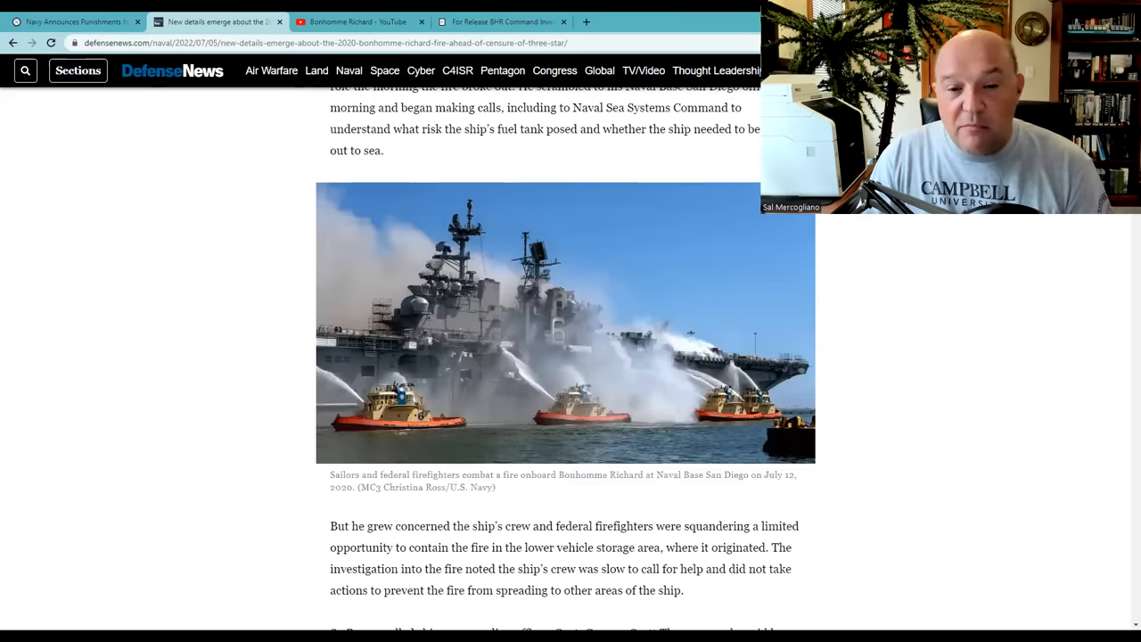
{"action": "scroll", "scroll_direction": "down", "scroll_amount": 3}
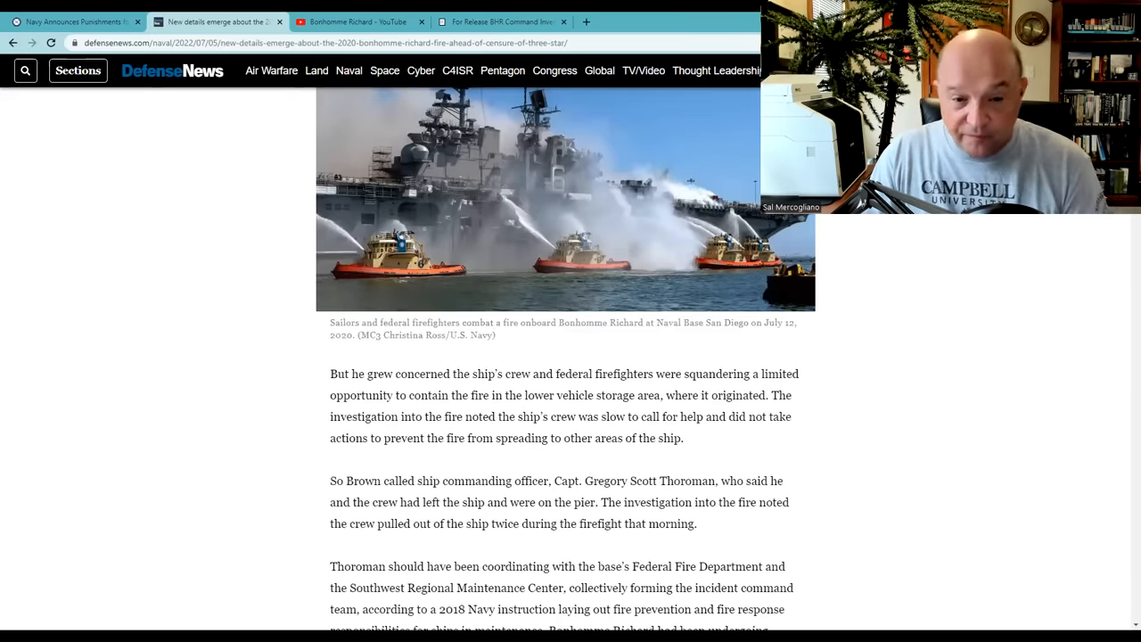
{"action": "scroll", "scroll_direction": "down", "scroll_amount": 3}
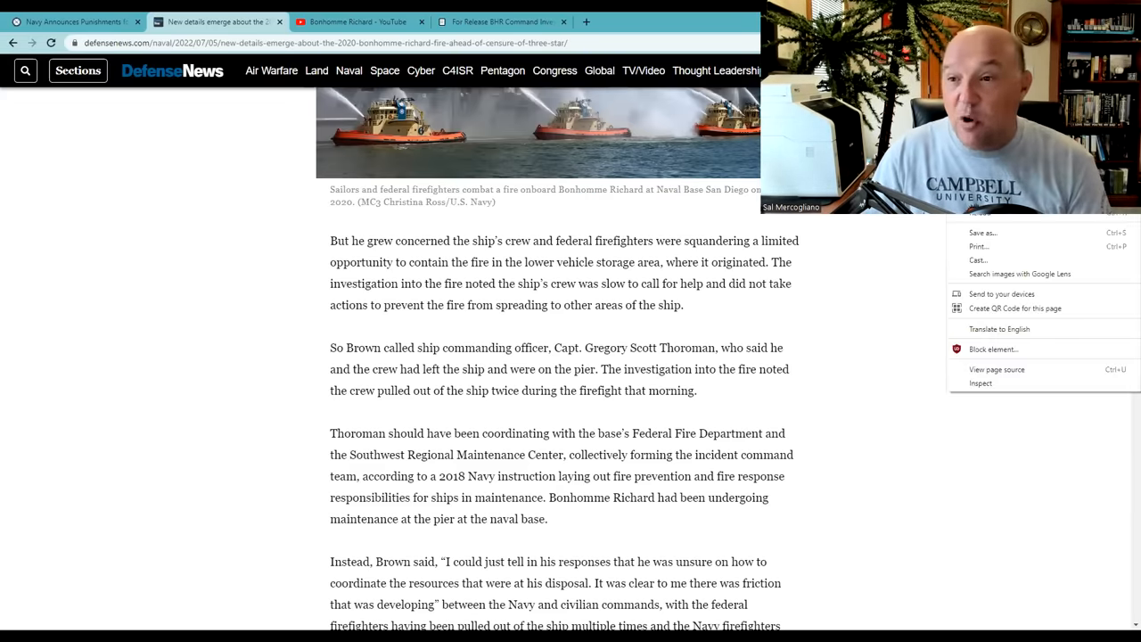
Step: Scroll to Brown's call urging Rear Adm. Sobeck to the pier and his ordering destroyers away
{"action": "scroll", "scroll_direction": "down", "scroll_amount": 3}
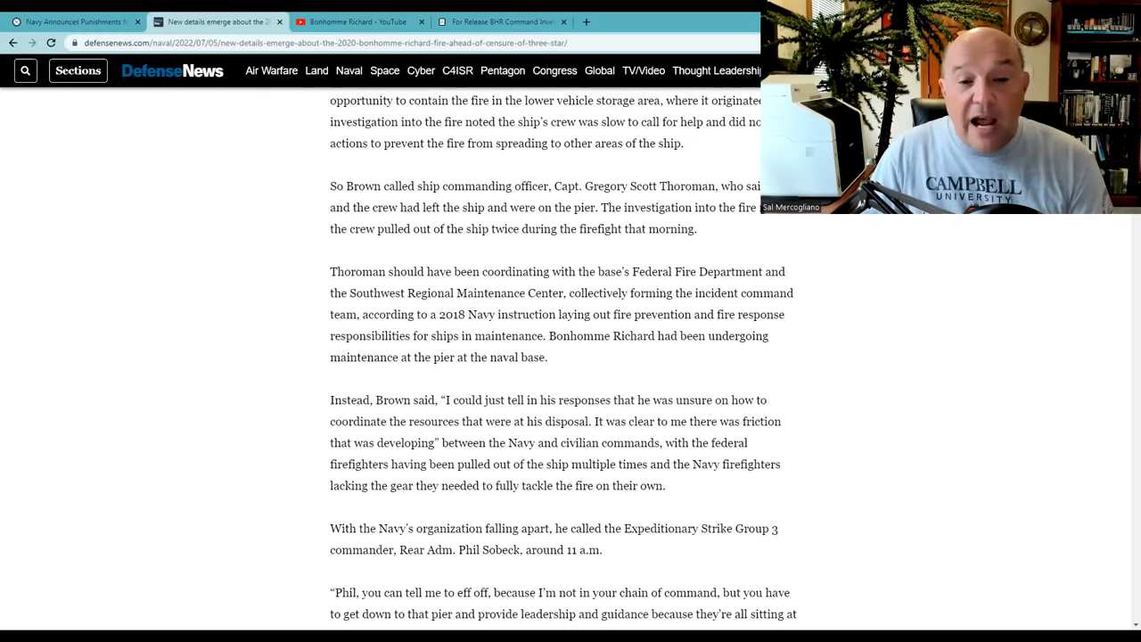
{"action": "scroll", "scroll_direction": "down", "scroll_amount": 3}
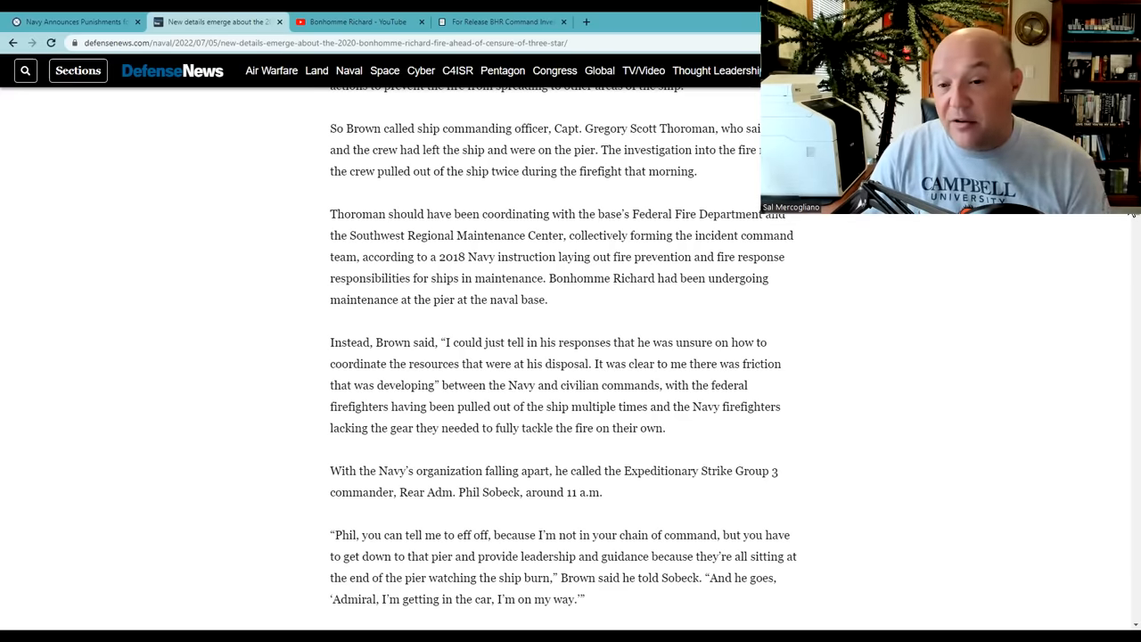
{"action": "scroll", "scroll_direction": "down", "scroll_amount": 3}
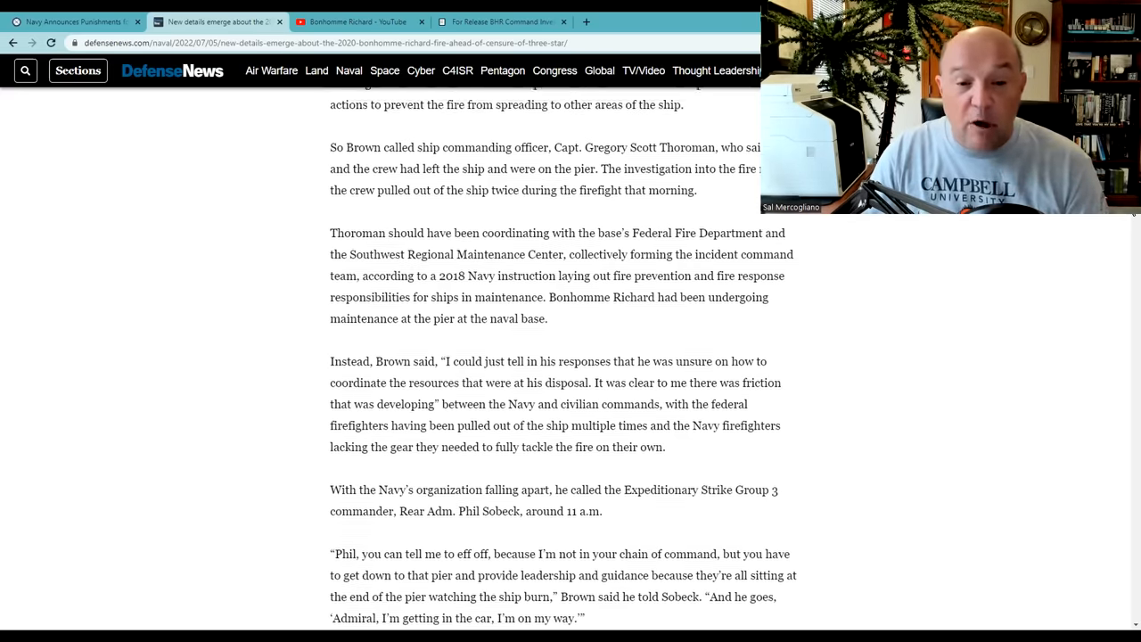
{"action": "scroll", "scroll_direction": "down", "scroll_amount": 3}
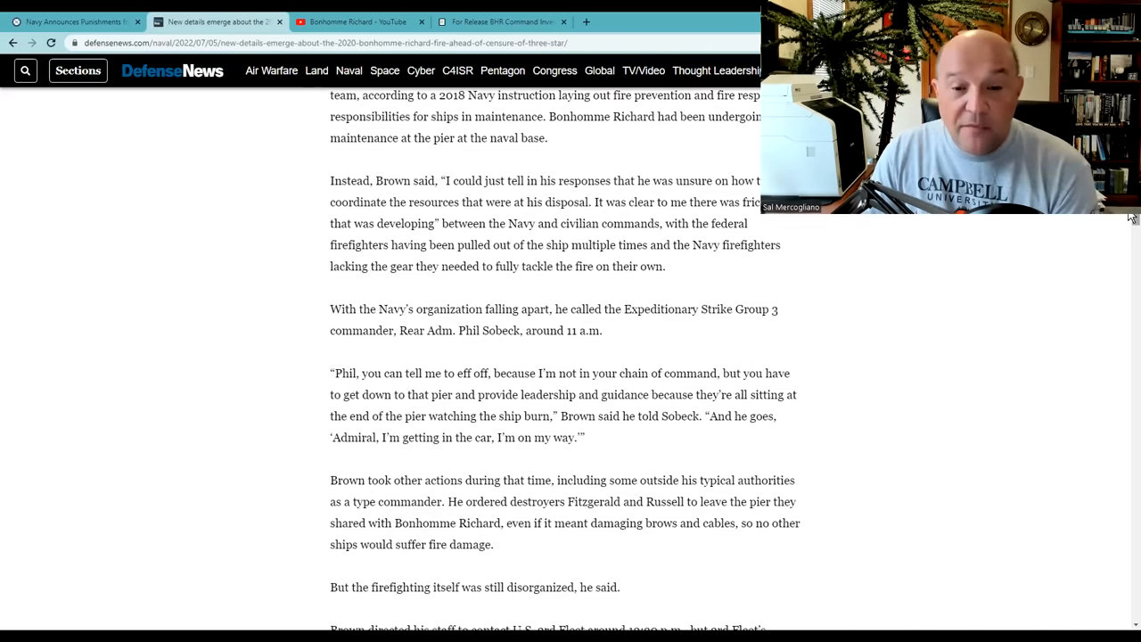
Step: Scroll to the 12:30 p.m. contact with 3rd Fleet and its 'not our problem' reply
{"action": "scroll", "scroll_direction": "down", "scroll_amount": 3}
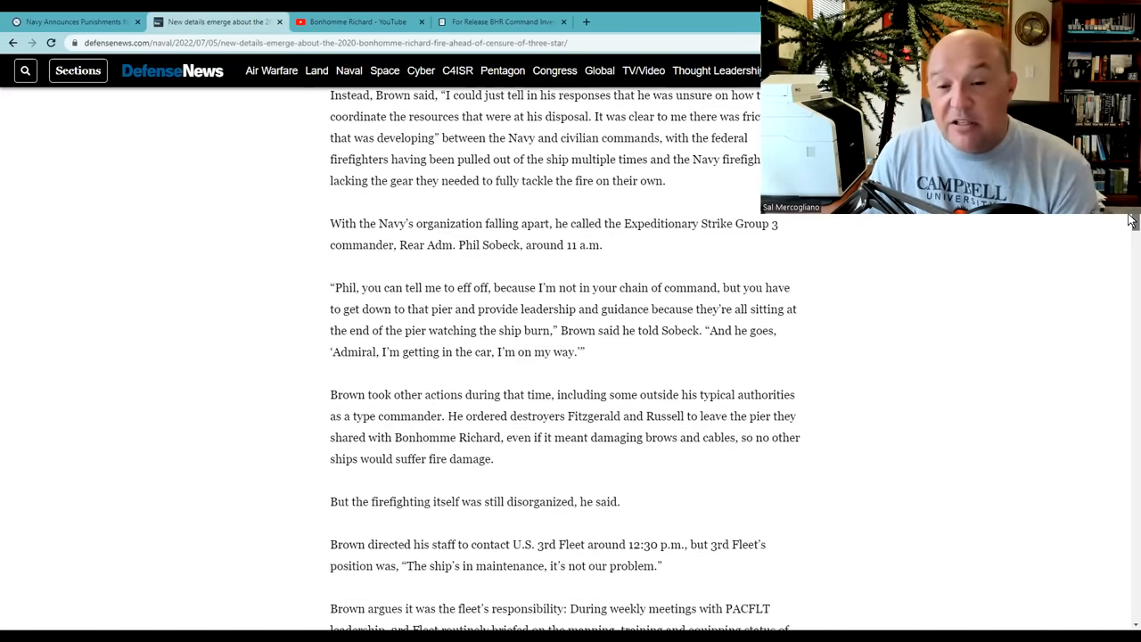
{"action": "scroll", "scroll_direction": "down", "scroll_amount": 3}
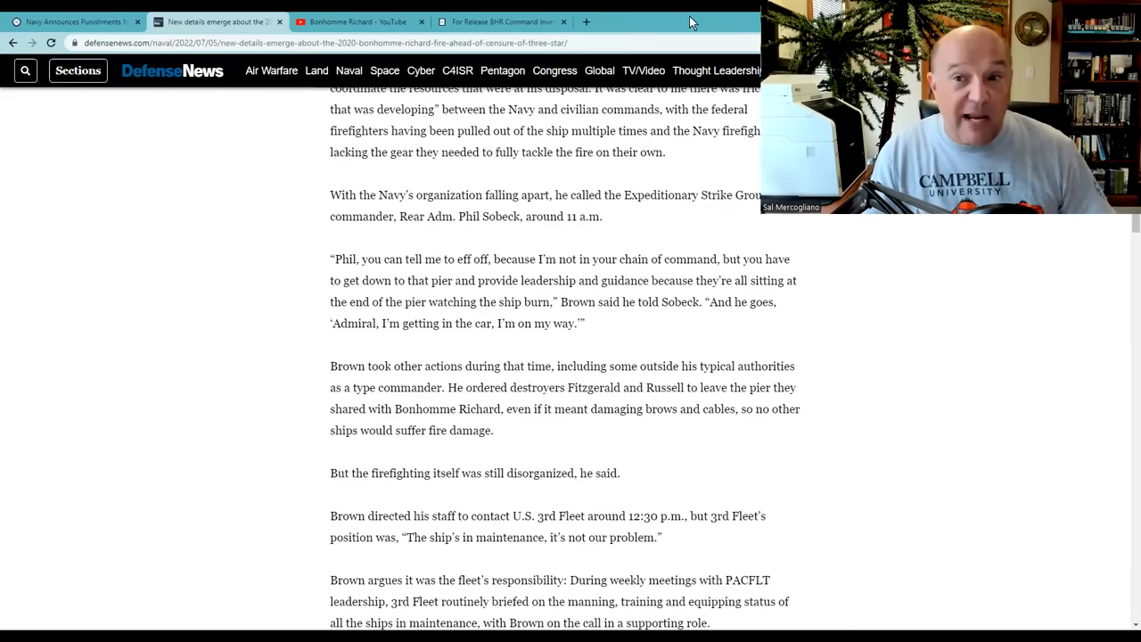
{"action": "left_click", "coordinate": [499, 21]}
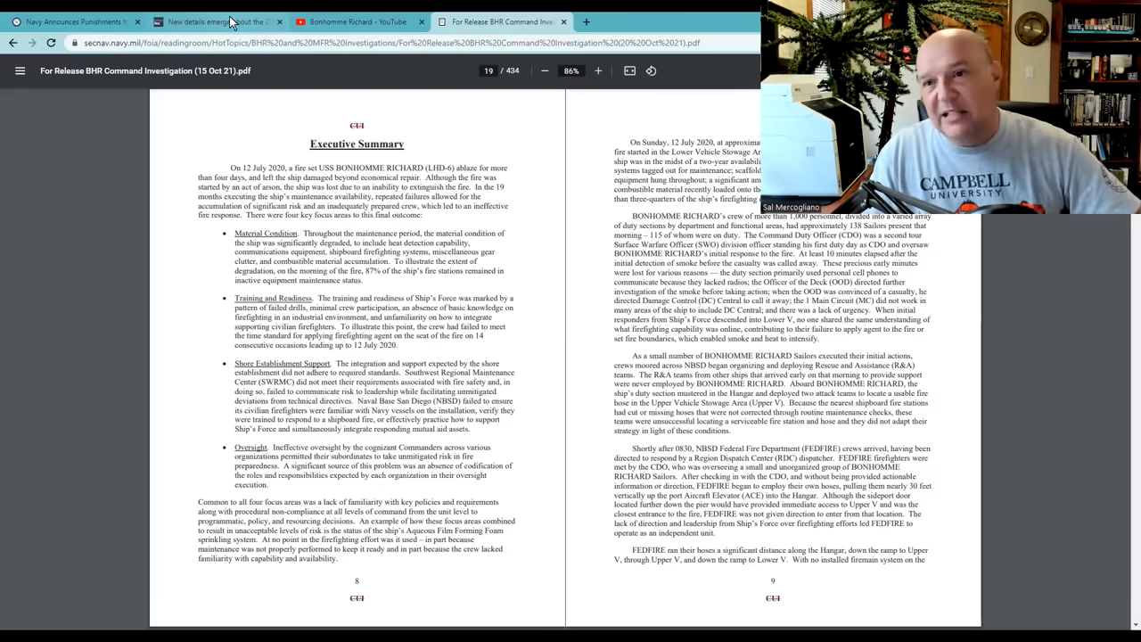
{"action": "left_click", "coordinate": [214, 22]}
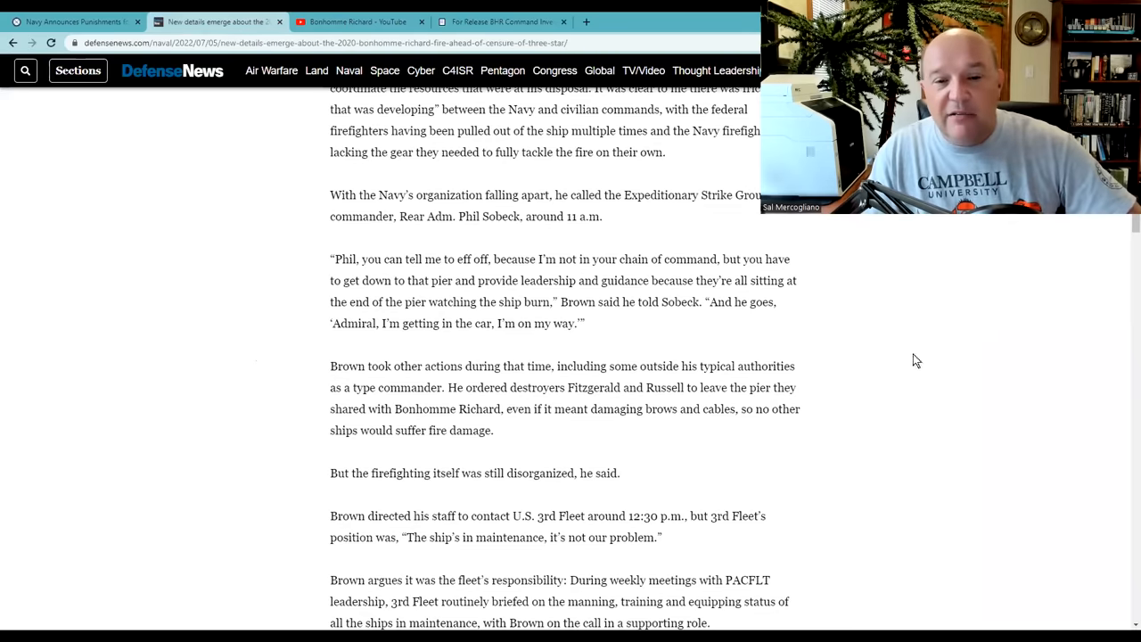